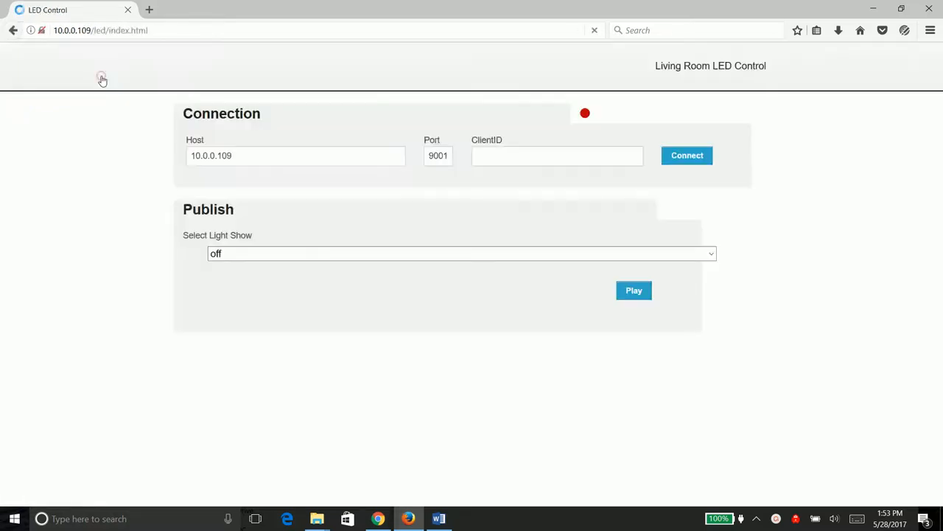
# Step: Connect to LED host 10.0.0.109 on port 9001, retrying from the Connection panel
pyautogui.click(686, 155)
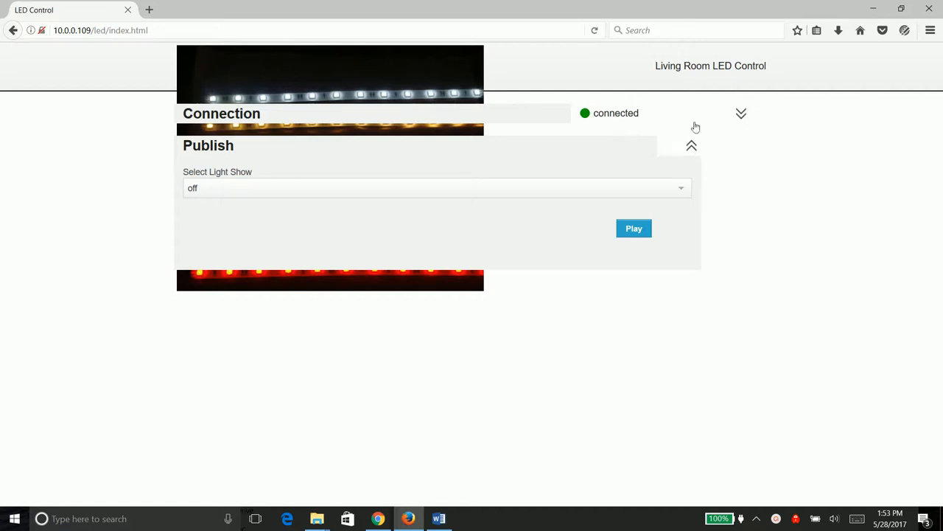
pyautogui.click(741, 113)
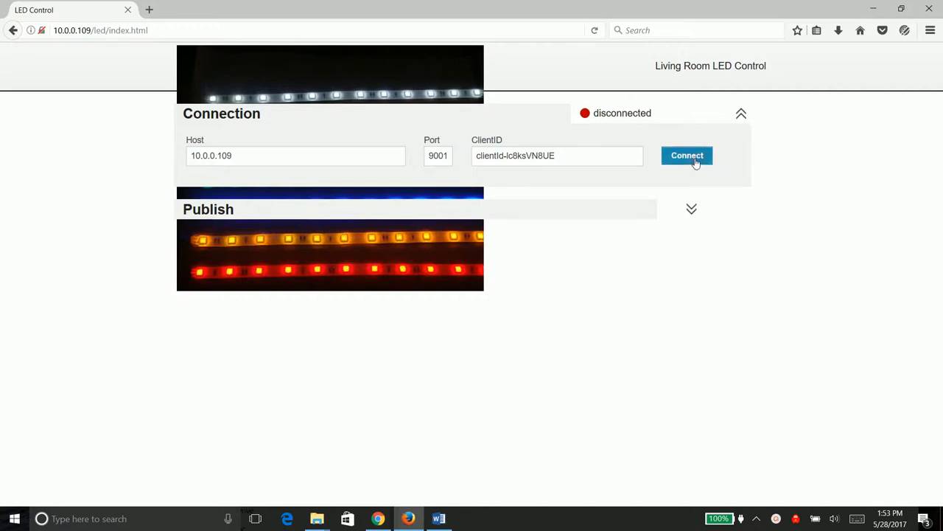
pyautogui.click(687, 155)
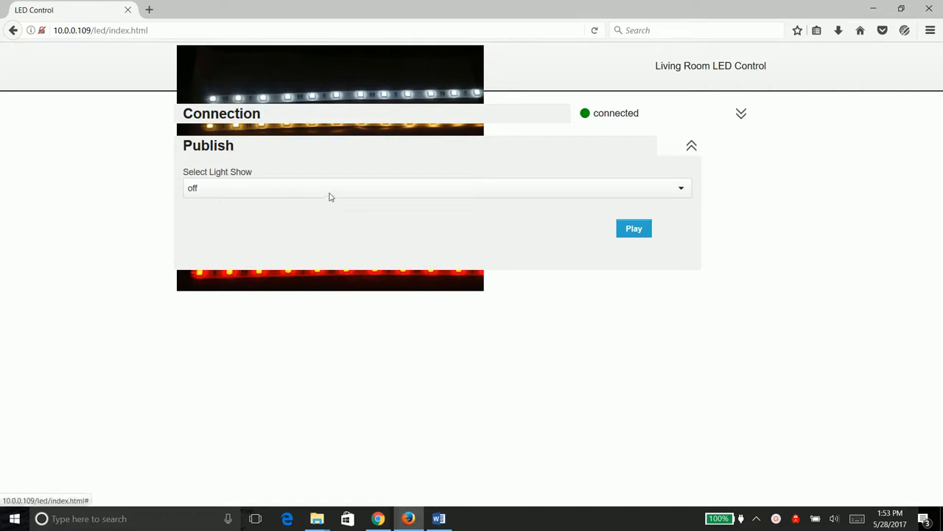
pyautogui.moveTo(691, 192)
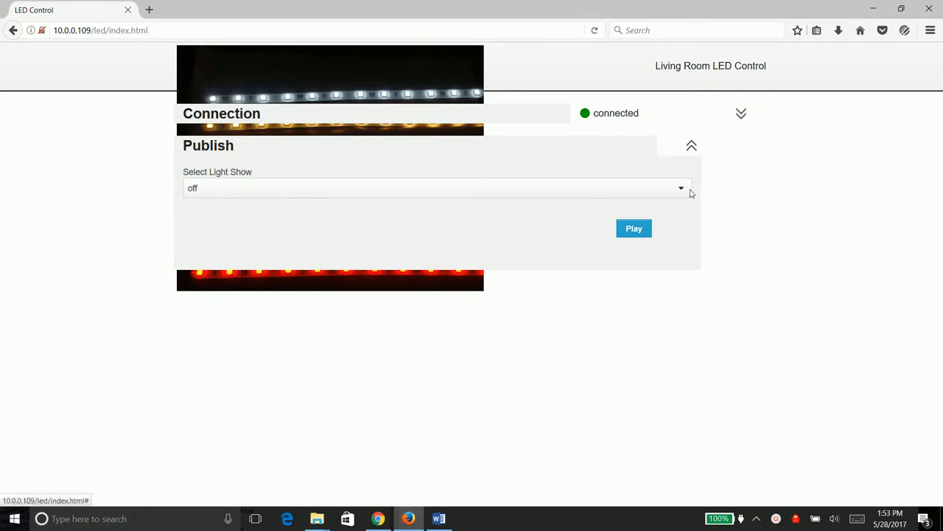
# Step: Browse the light show list, pick Confetti, then re-expand the Publish panel
pyautogui.click(434, 188)
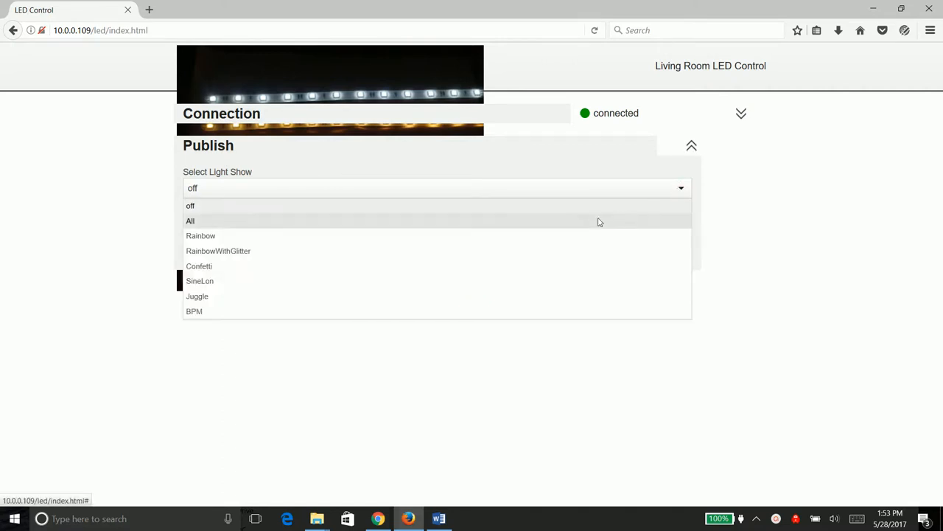
pyautogui.moveTo(317, 241)
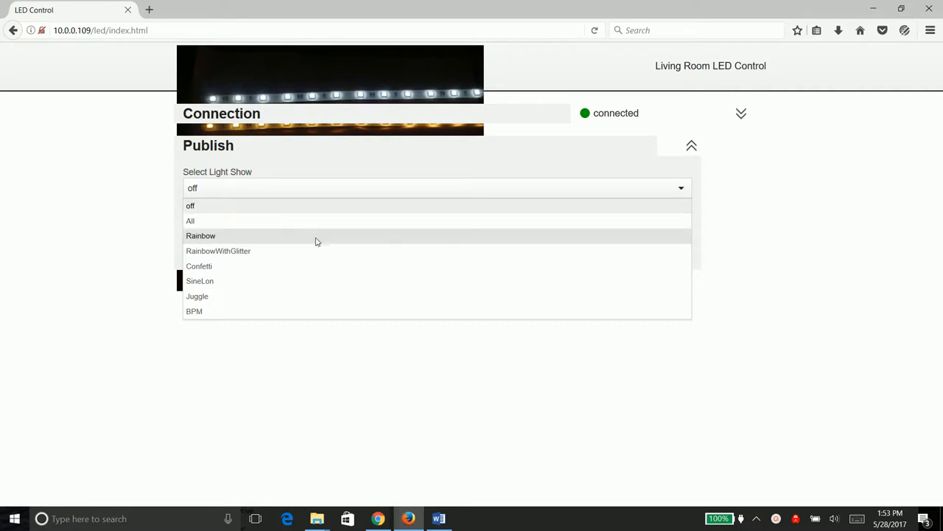
pyautogui.moveTo(219, 312)
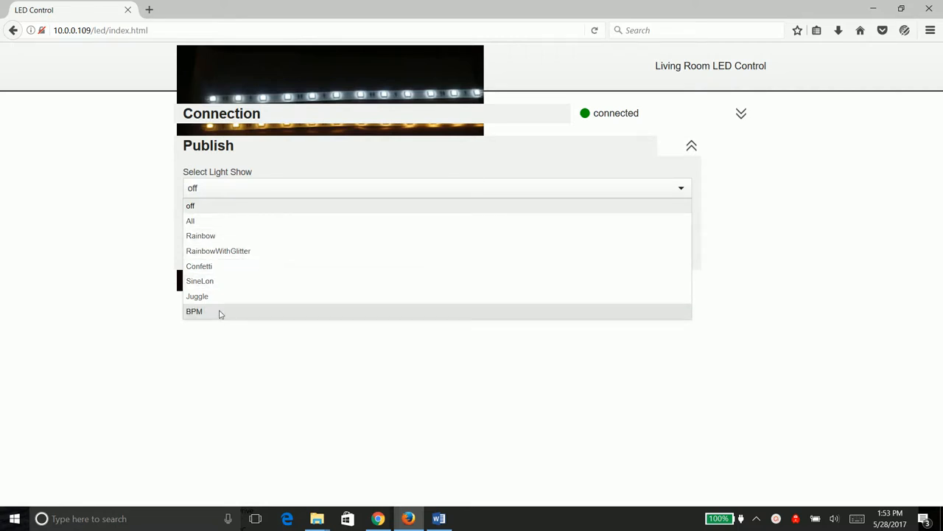
pyautogui.moveTo(236, 266)
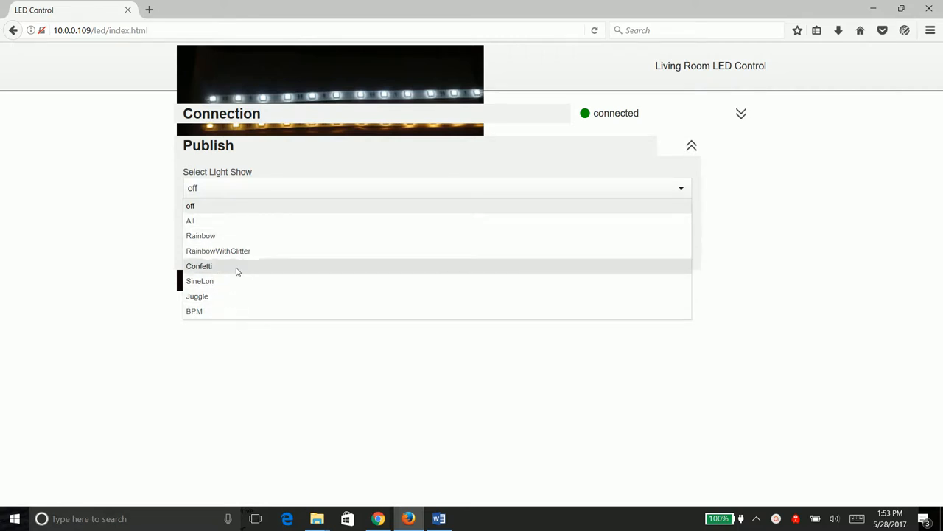
pyautogui.click(199, 266)
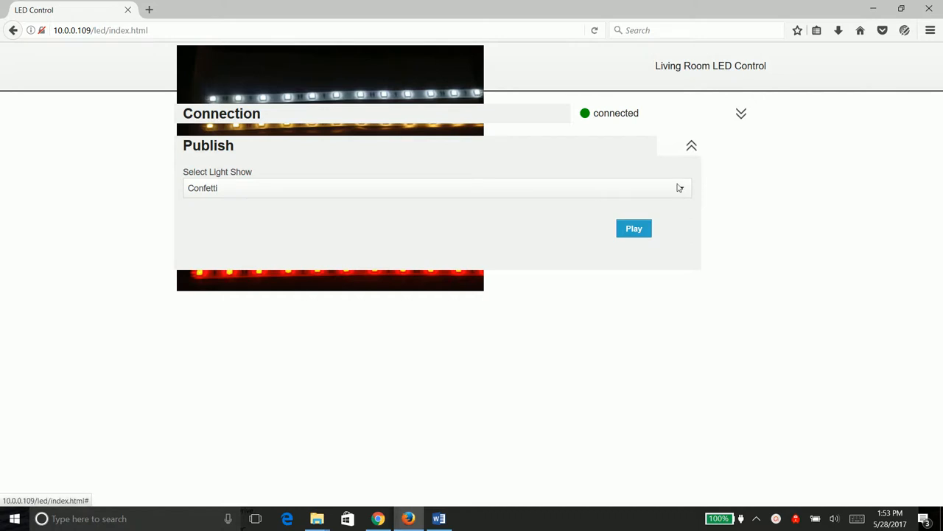
pyautogui.click(433, 188)
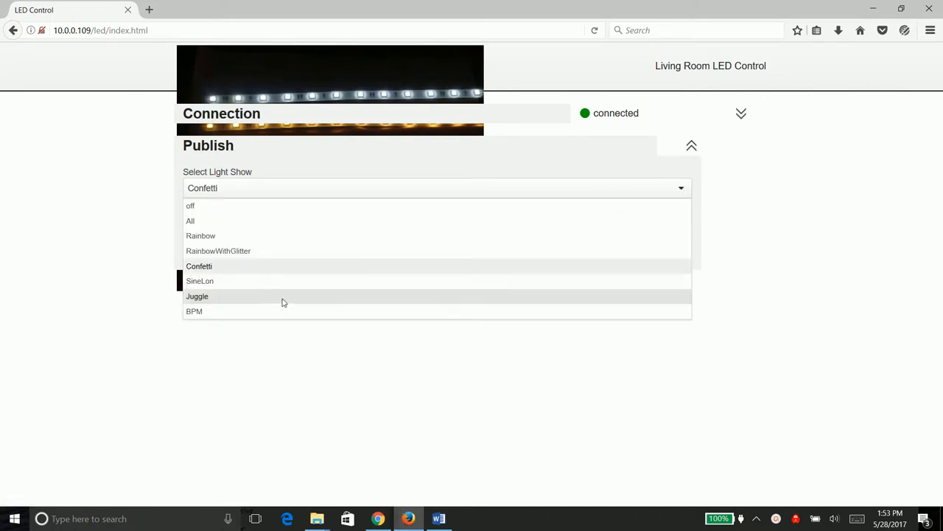
pyautogui.click(196, 295)
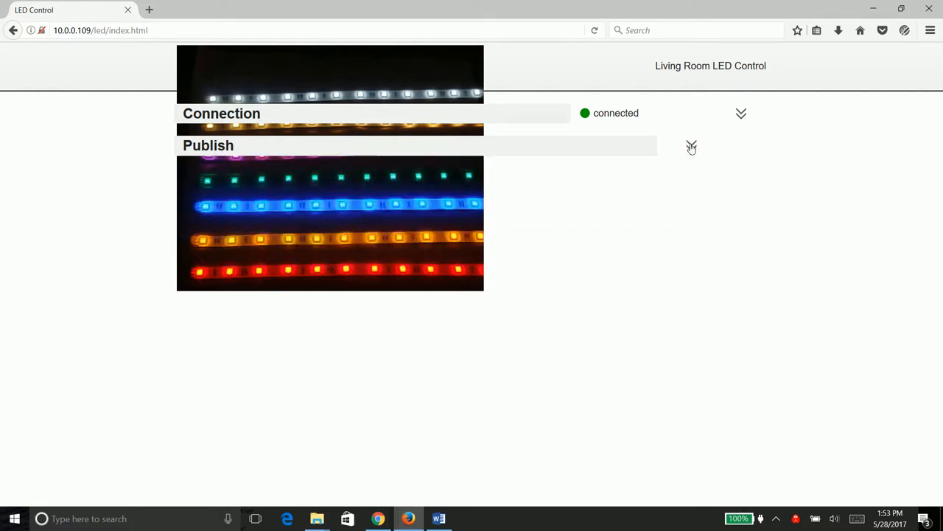
pyautogui.click(691, 145)
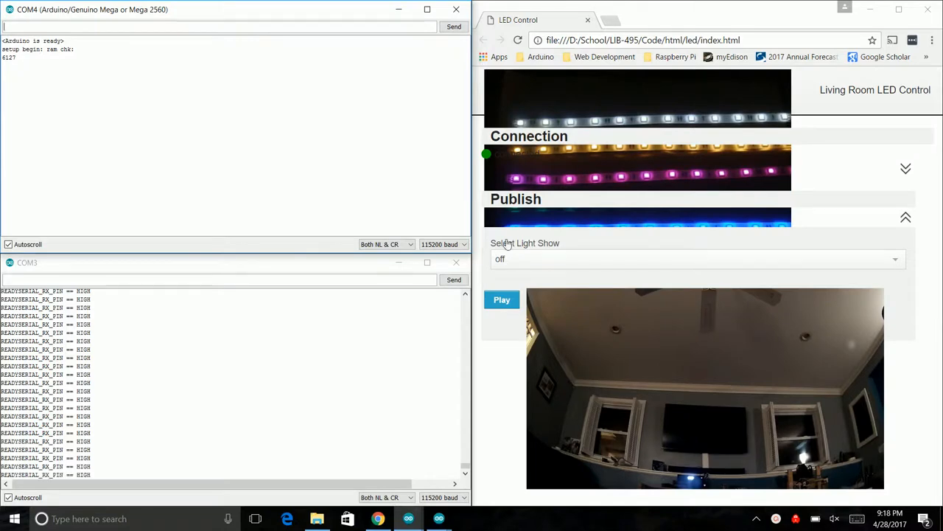
# Step: Choose the All light show and play it on the LEDs
pyautogui.click(502, 299)
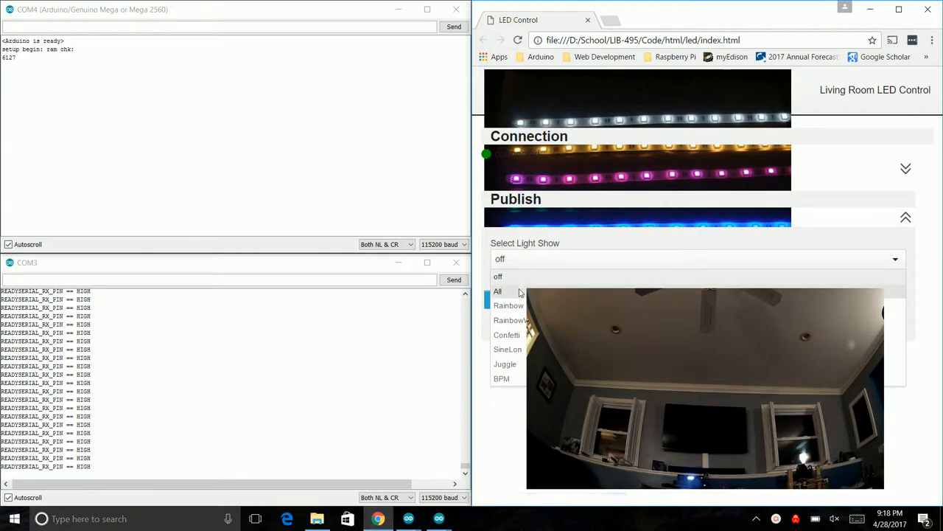
pyautogui.click(497, 291)
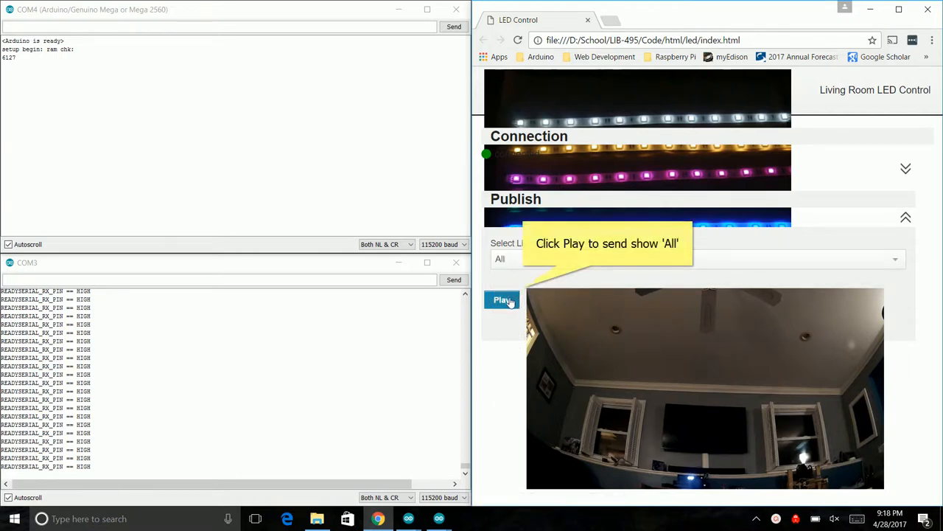
pyautogui.click(502, 299)
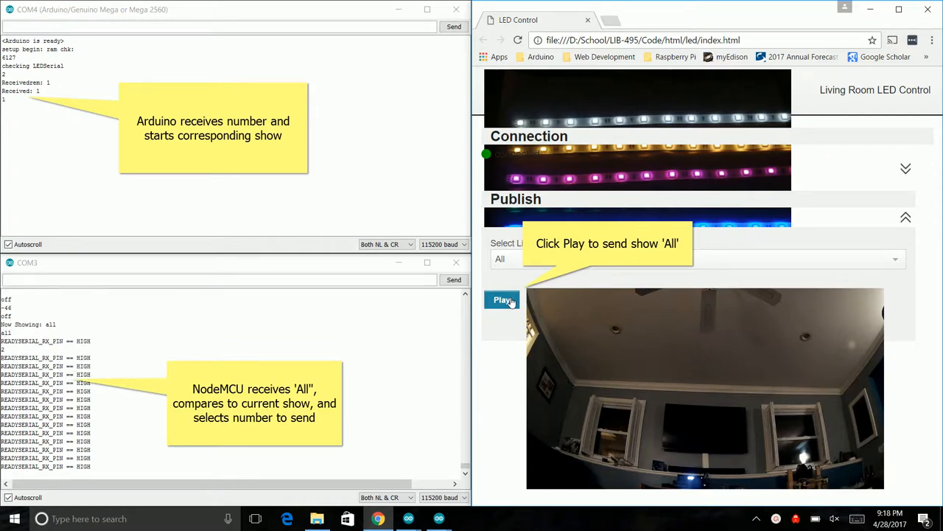
pyautogui.click(503, 299)
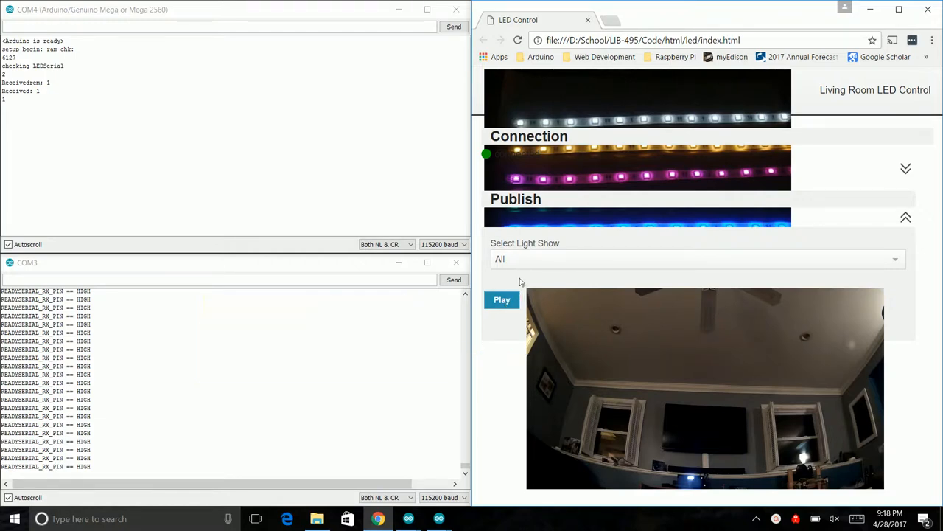
# Step: Select the Rainbow light show and play it twice
pyautogui.click(696, 259)
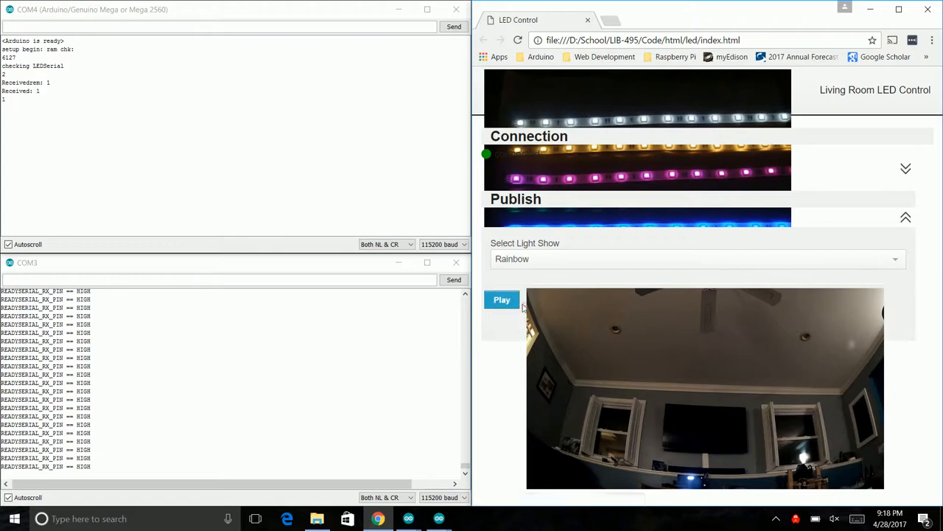
pyautogui.click(501, 300)
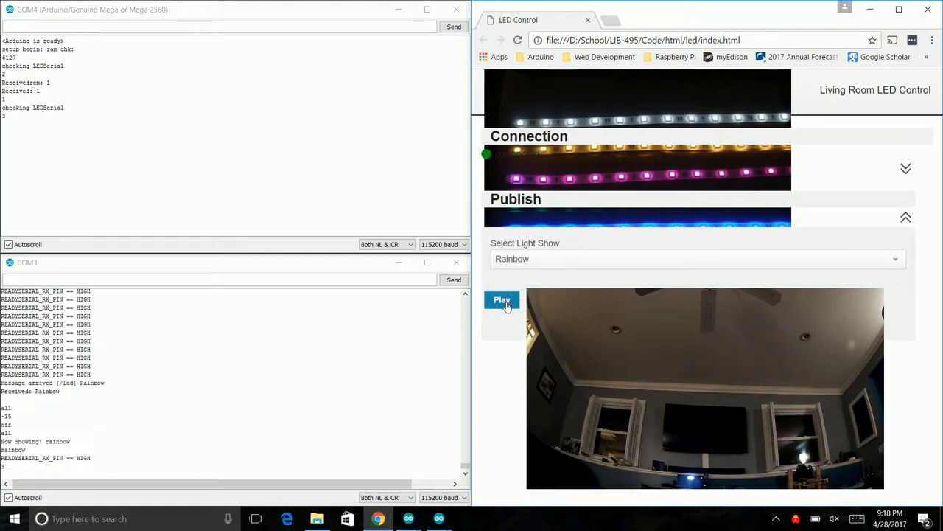
pyautogui.click(501, 300)
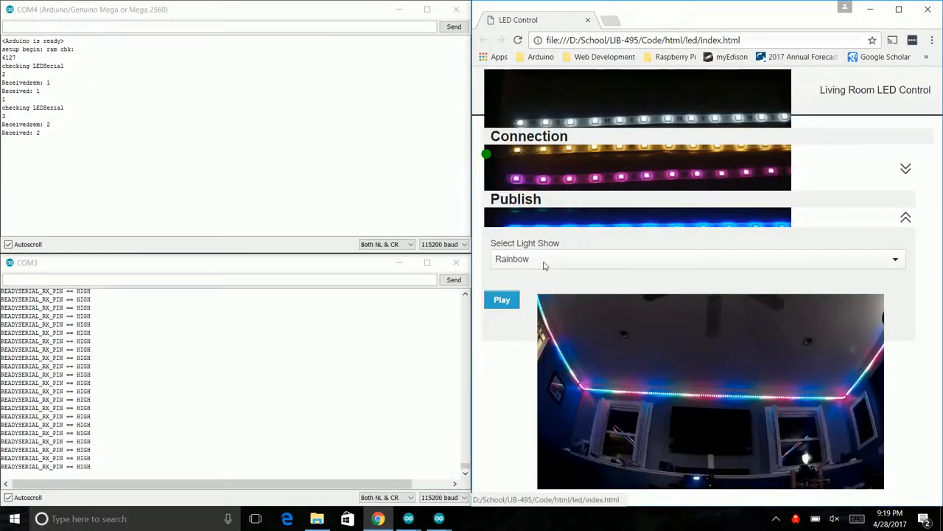
# Step: Choose RainbowWithGlitter and resend it repeatedly until the show starts
pyautogui.click(696, 258)
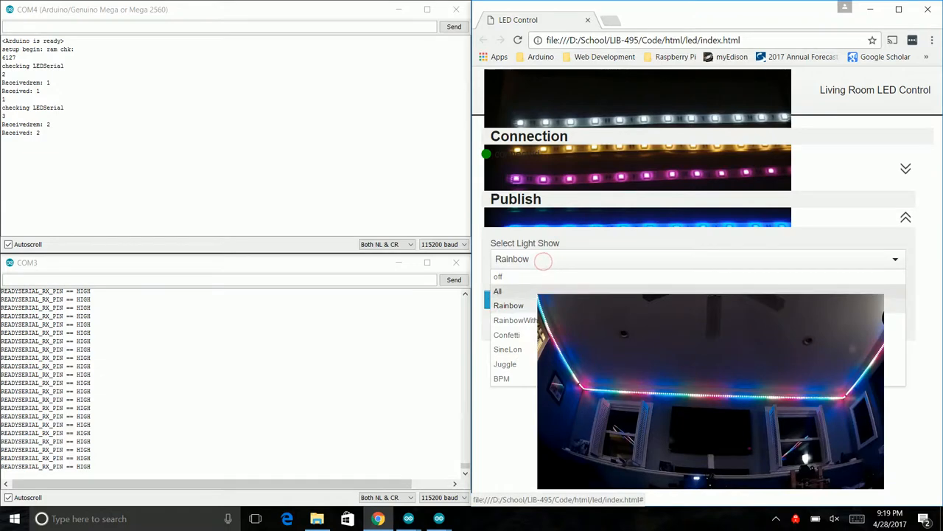
pyautogui.click(515, 320)
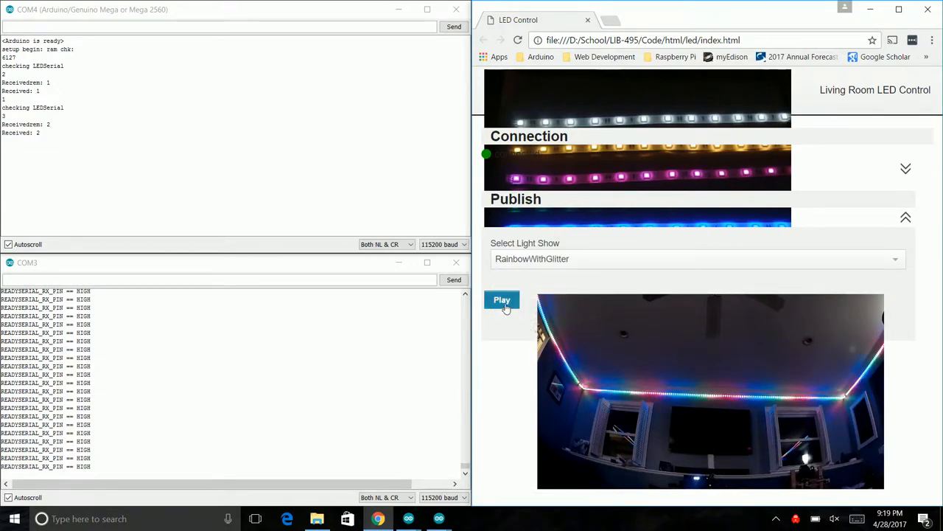
pyautogui.click(502, 300)
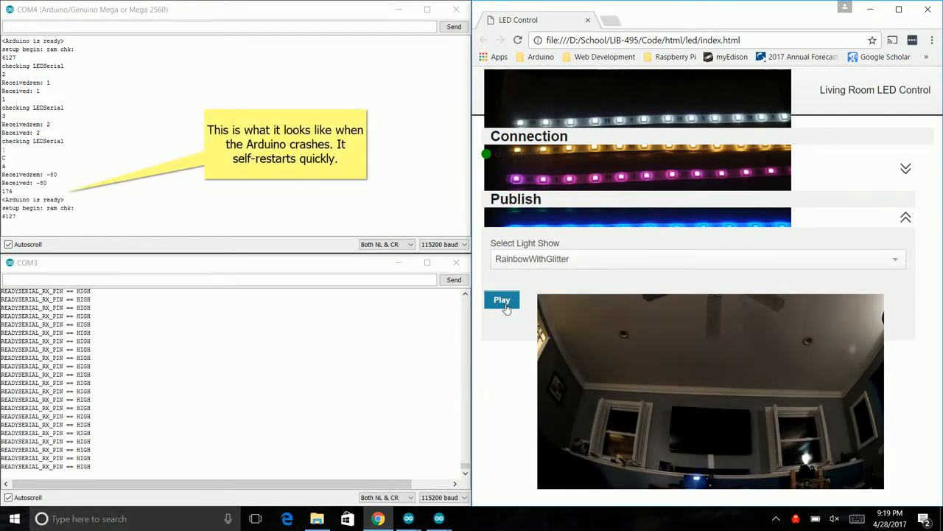
pyautogui.click(501, 300)
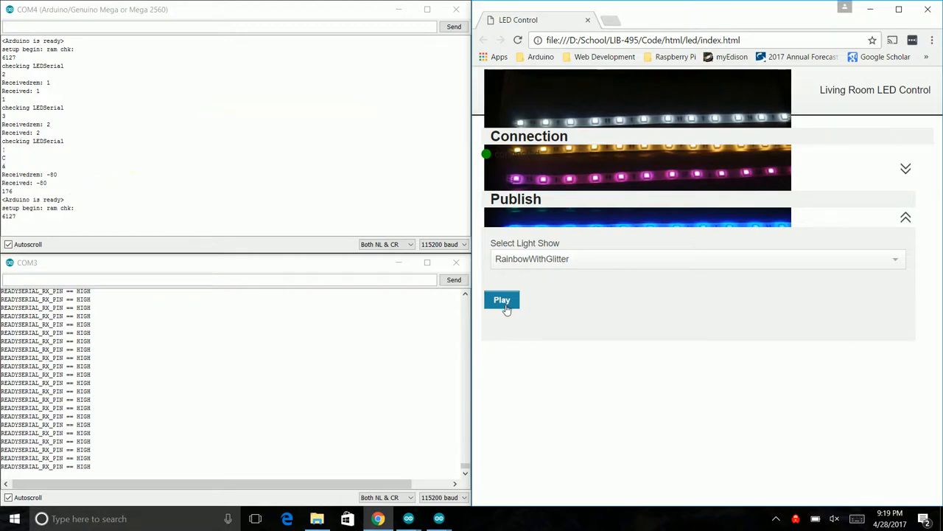
pyautogui.click(502, 300)
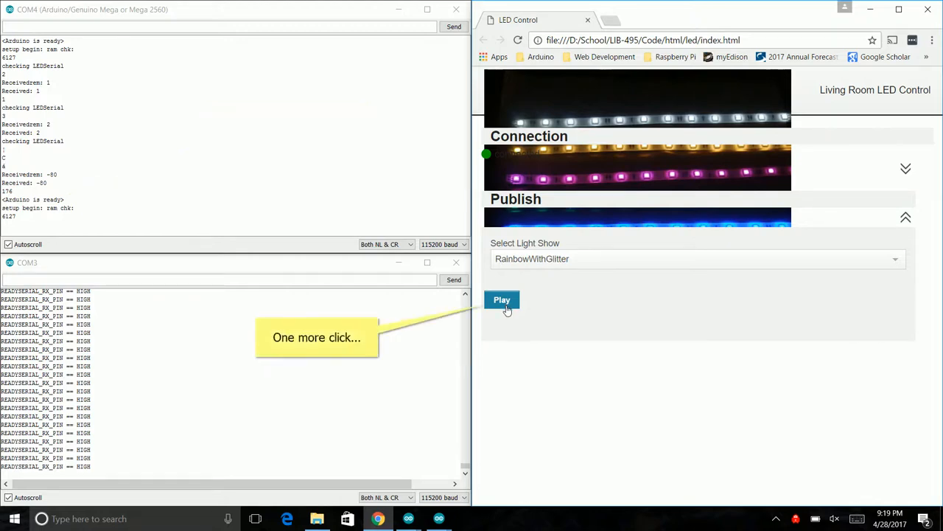
pyautogui.click(502, 300)
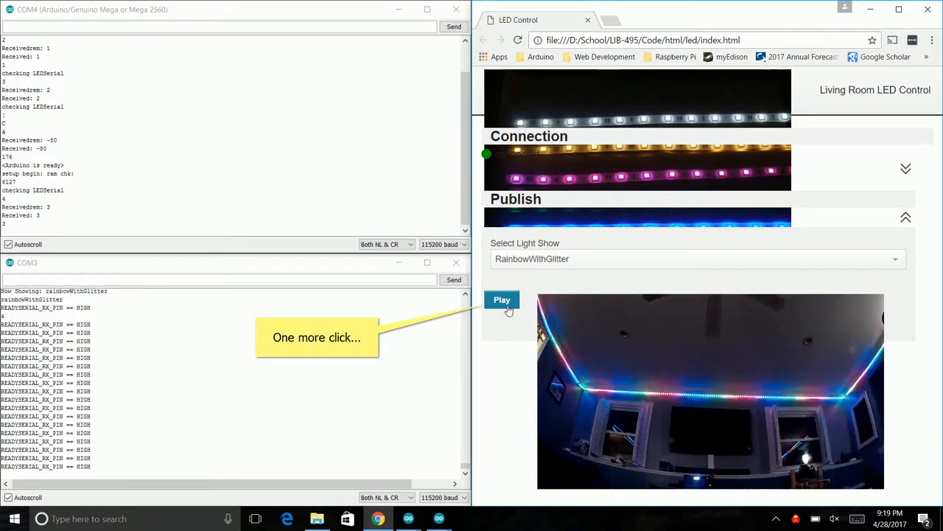
pyautogui.click(501, 300)
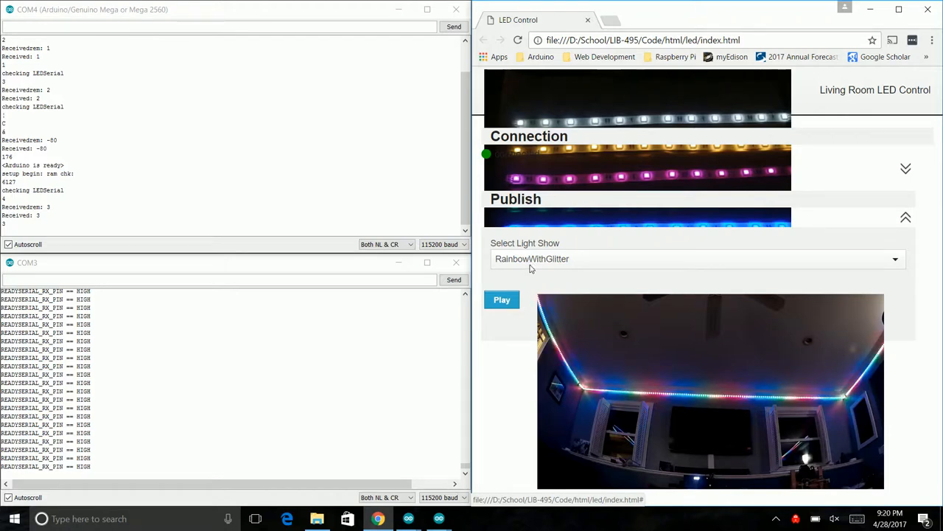
# Step: Select Confetti and play it on the room lights
pyautogui.click(697, 259)
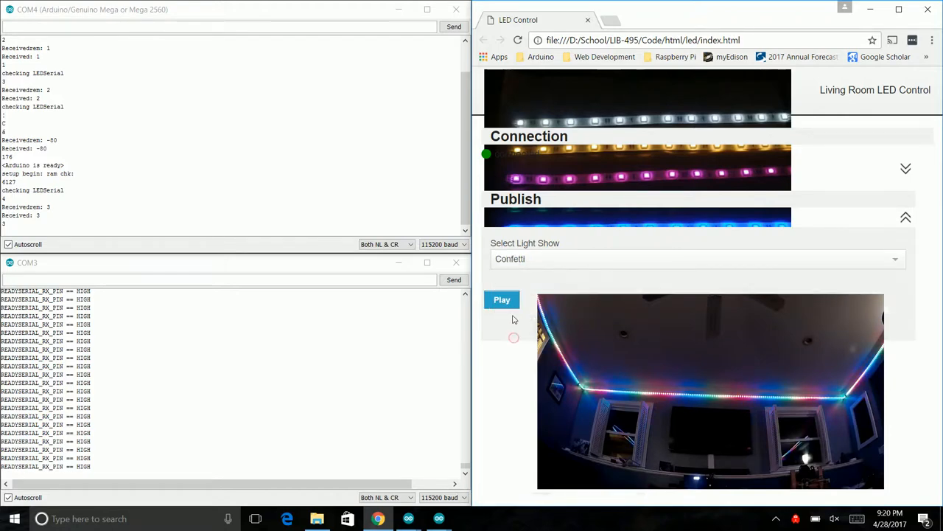
pyautogui.click(502, 300)
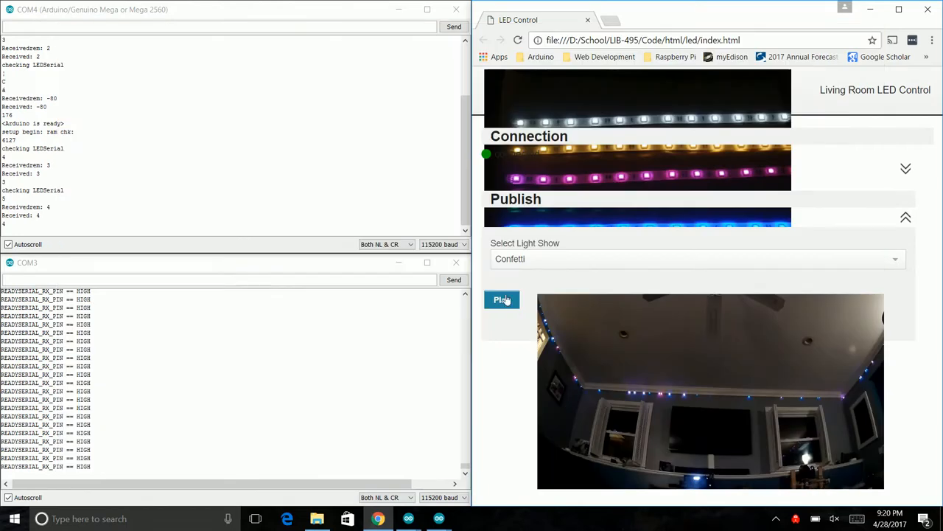
# Step: Choose SineLon from the light show list and send it to the lights four times
pyautogui.click(695, 258)
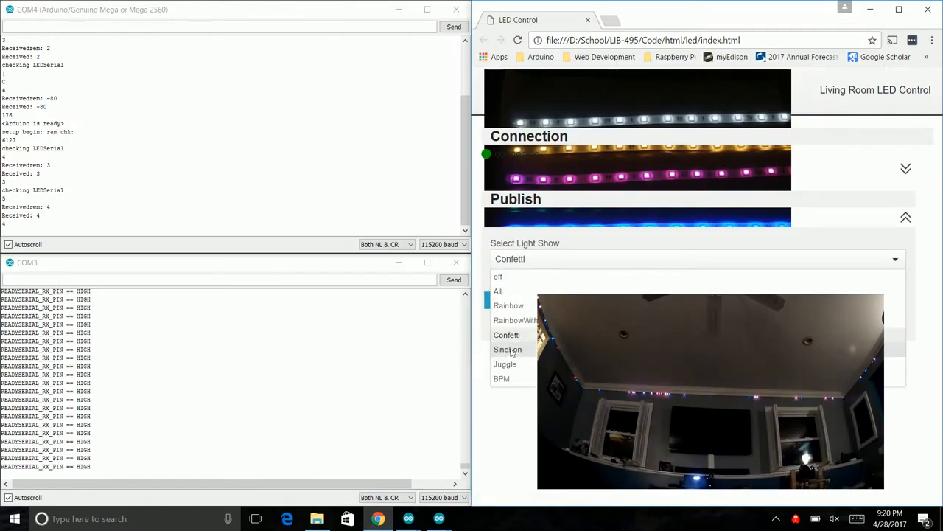
pyautogui.click(507, 348)
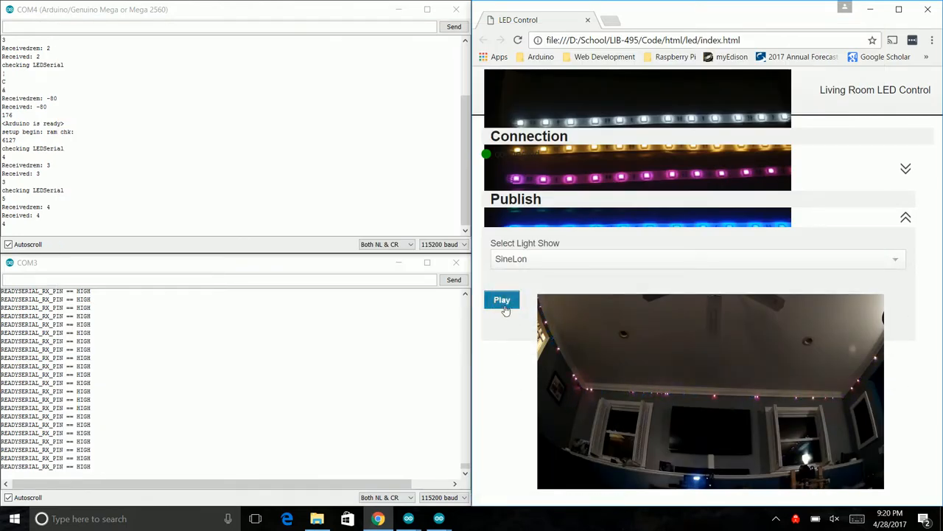
pyautogui.click(502, 300)
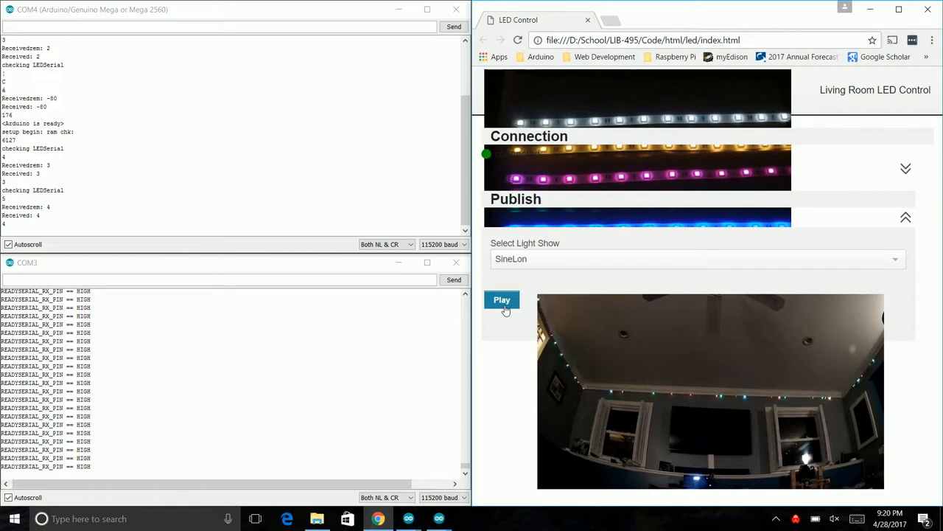
pyautogui.click(501, 300)
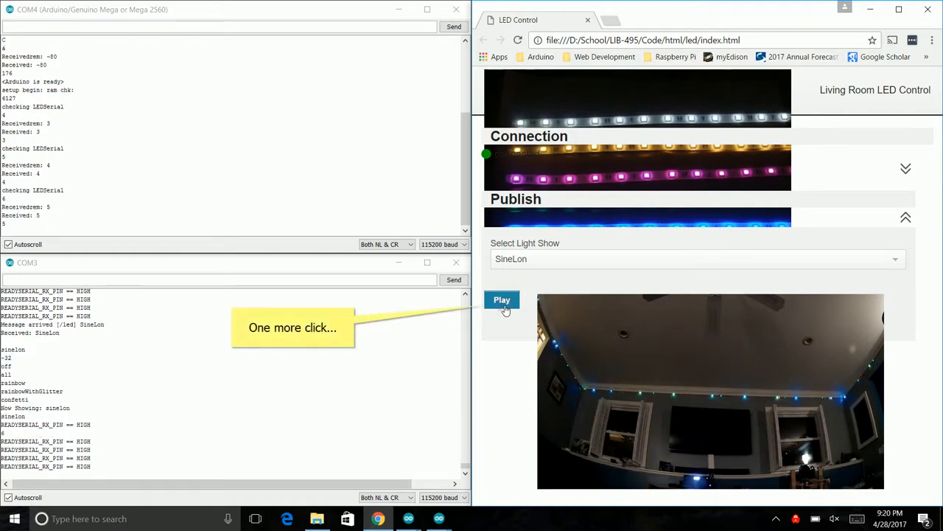
pyautogui.click(502, 300)
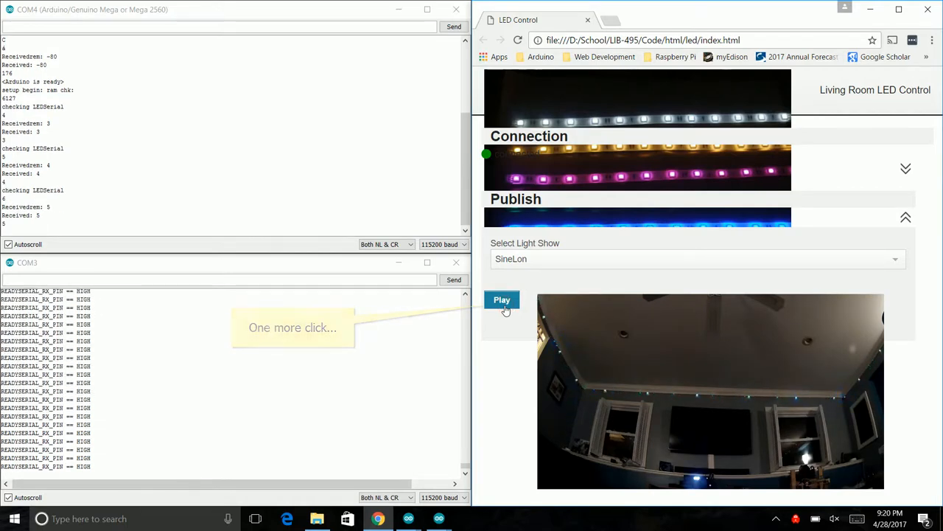
pyautogui.click(501, 300)
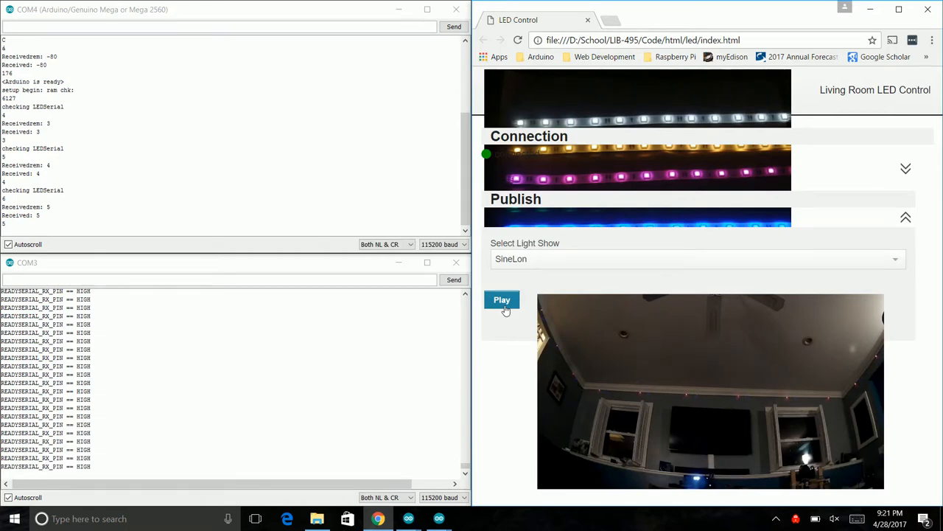
# Step: Choose Juggle from the light show list and send it to the lights three times
pyautogui.click(696, 259)
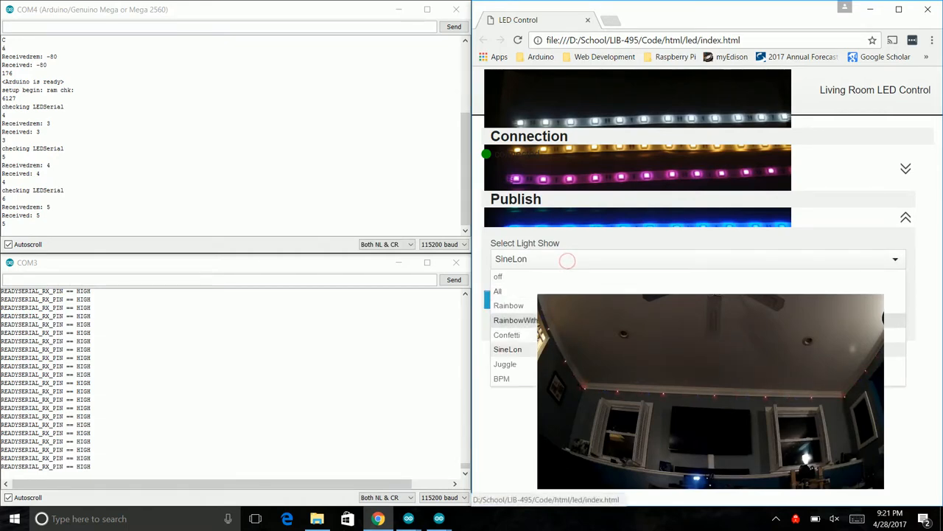
pyautogui.click(505, 364)
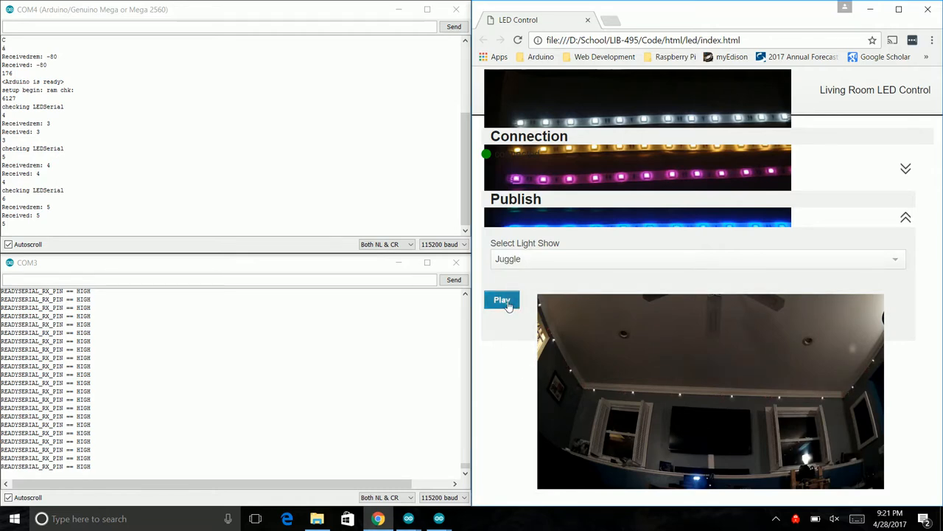
pyautogui.click(502, 300)
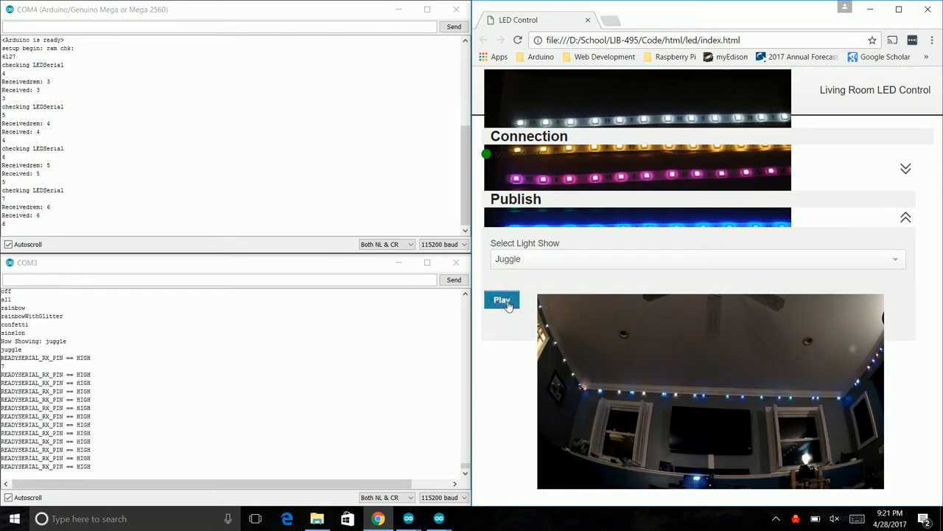
pyautogui.click(502, 300)
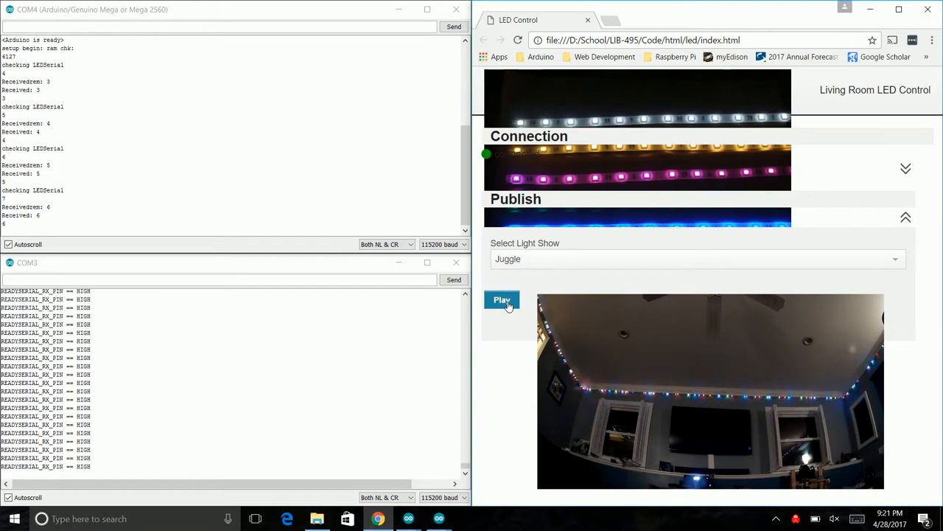
pyautogui.click(501, 302)
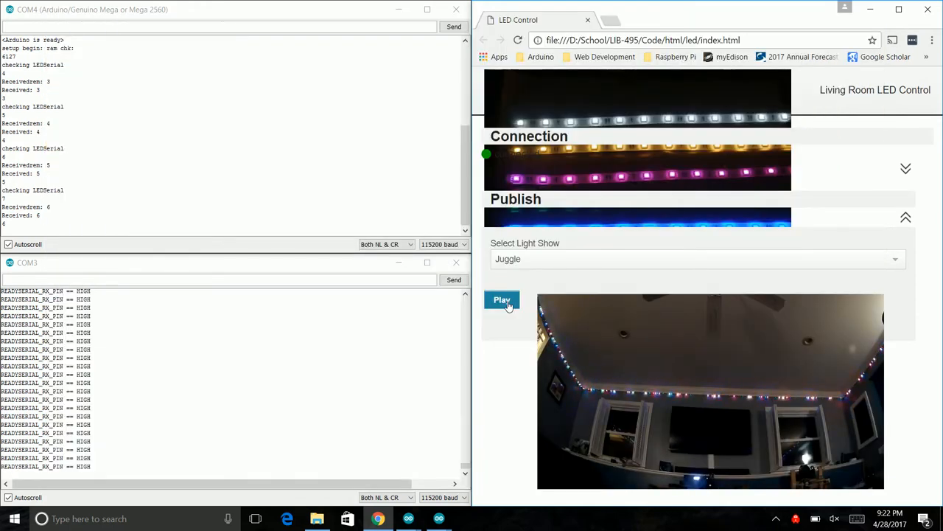
# Step: Play the BPM show three times, then select off as the next show
pyautogui.click(696, 258)
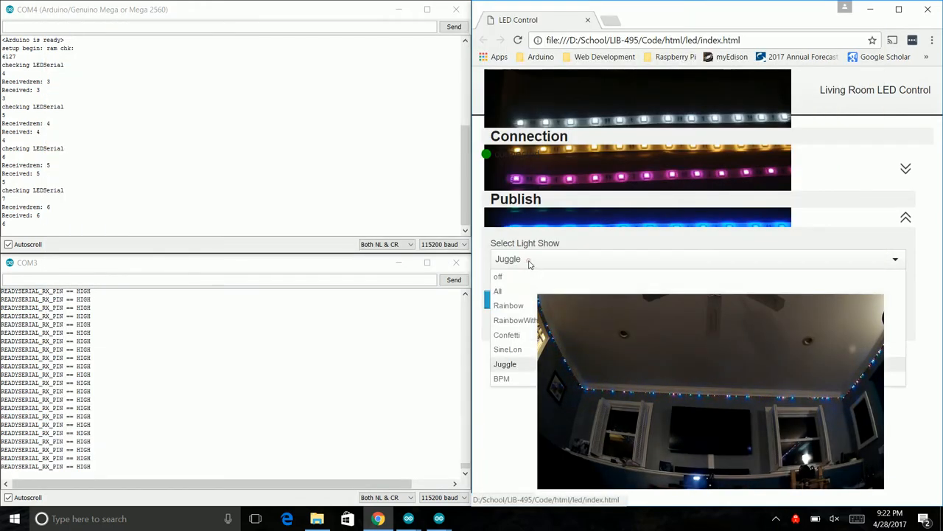
pyautogui.click(501, 379)
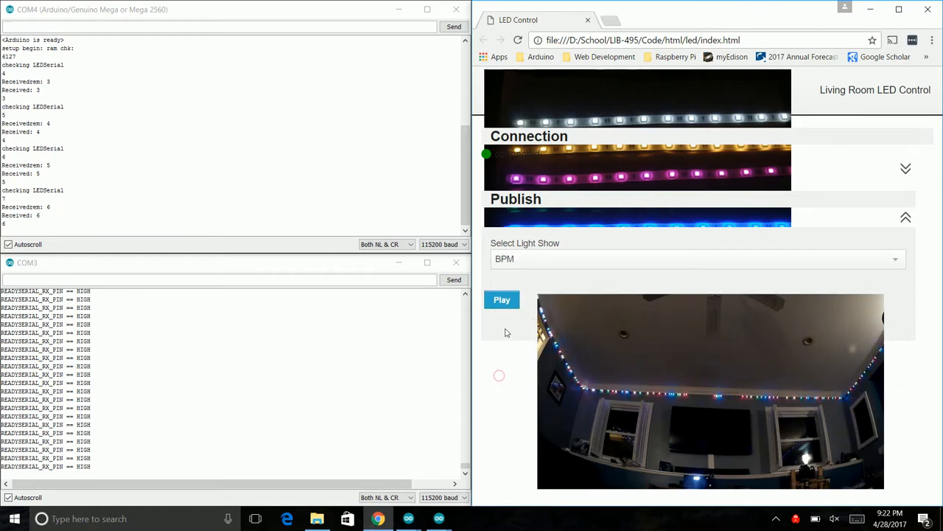
pyautogui.click(501, 299)
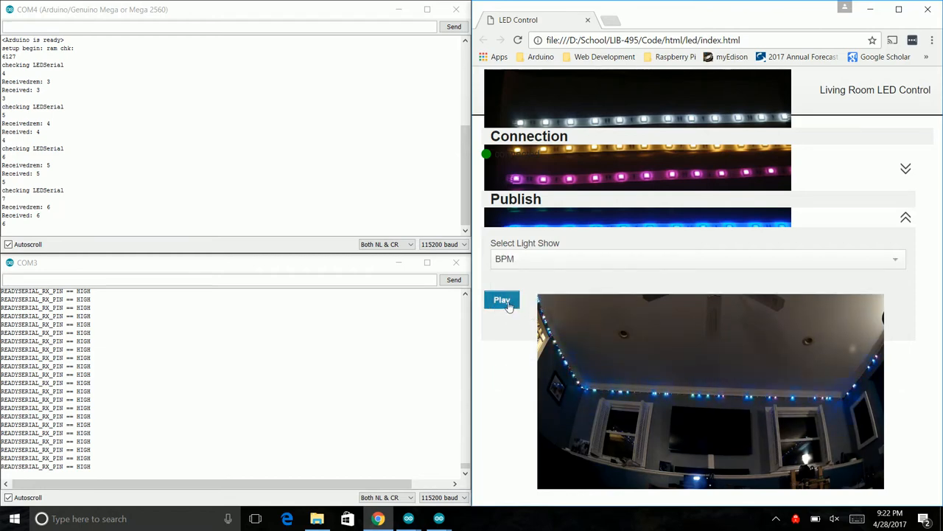
pyautogui.click(501, 299)
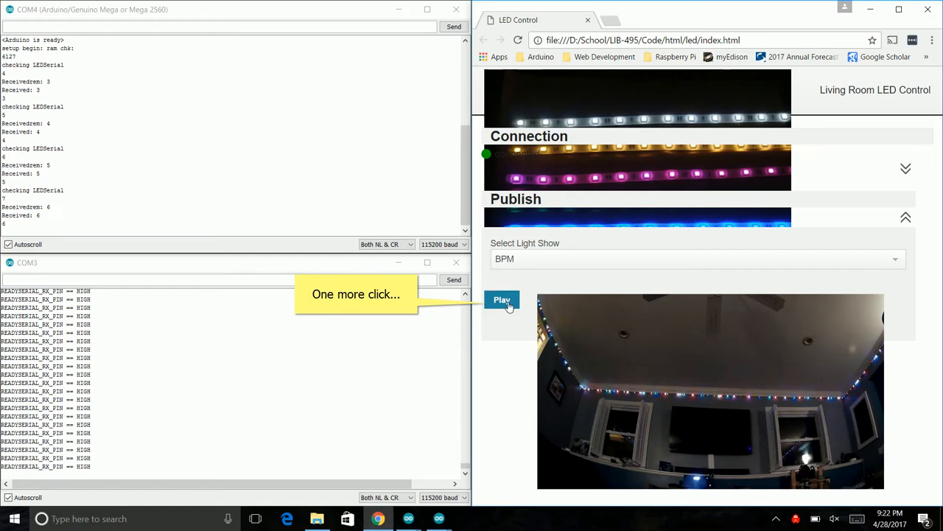
pyautogui.click(501, 300)
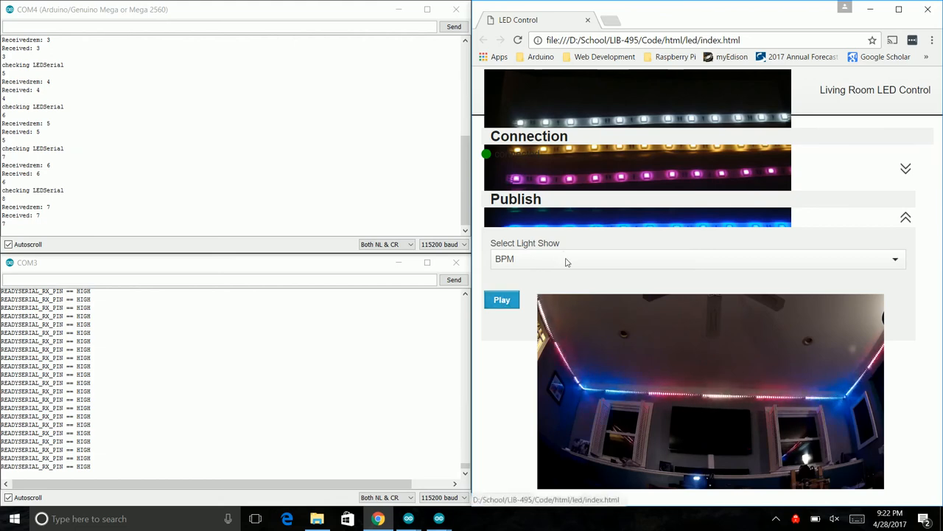
pyautogui.click(697, 258)
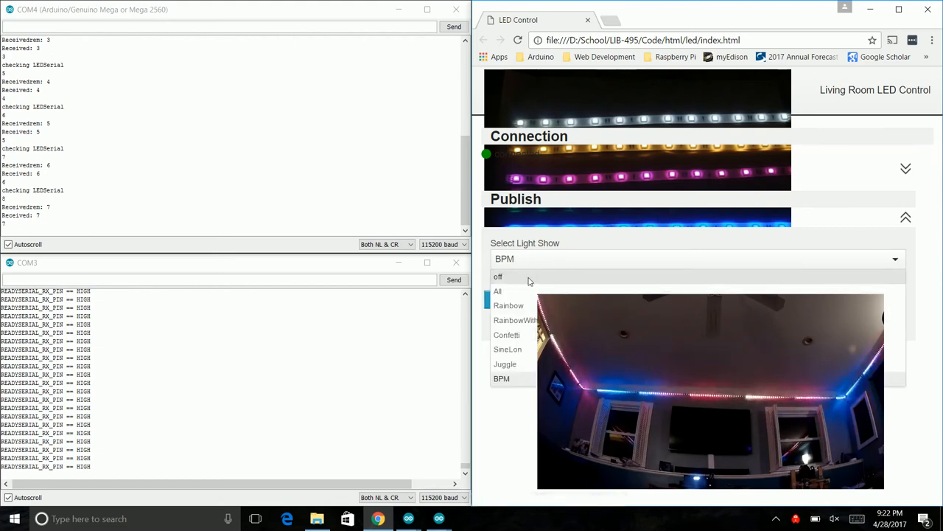
pyautogui.click(497, 277)
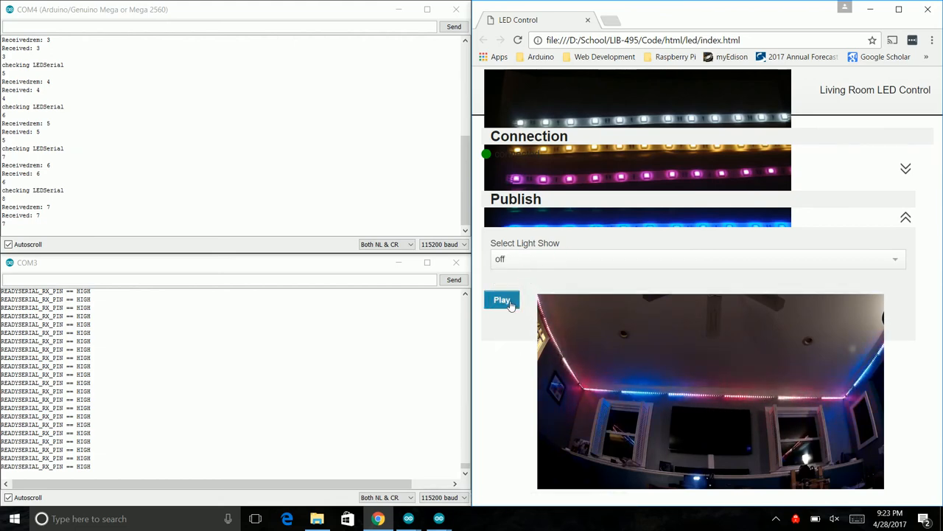